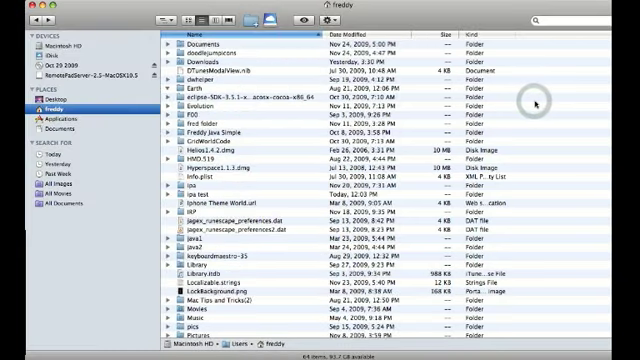
{"action": "mouse_move", "coordinate": [530, 100]}
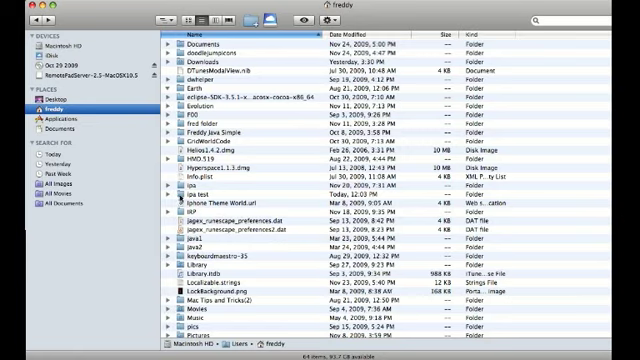
In the ipa test folder, rename DoodleJump.ipa to DoodleJump.zip and confirm the .zip extension
{"action": "double_click", "coordinate": [180, 192]}
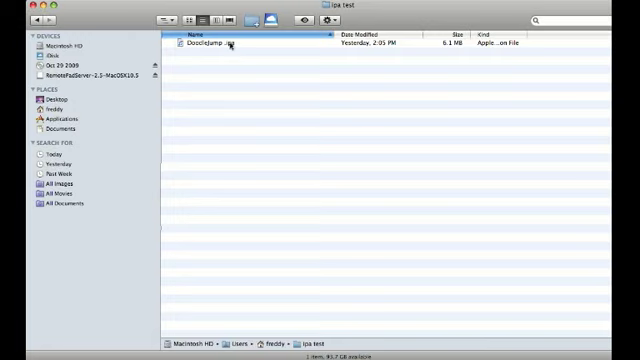
{"action": "left_click", "coordinate": [210, 45]}
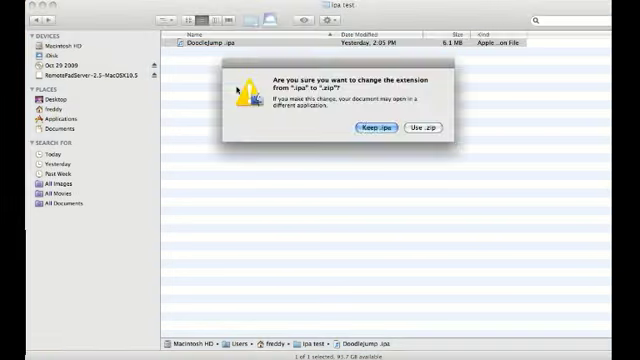
{"action": "left_click", "coordinate": [417, 127]}
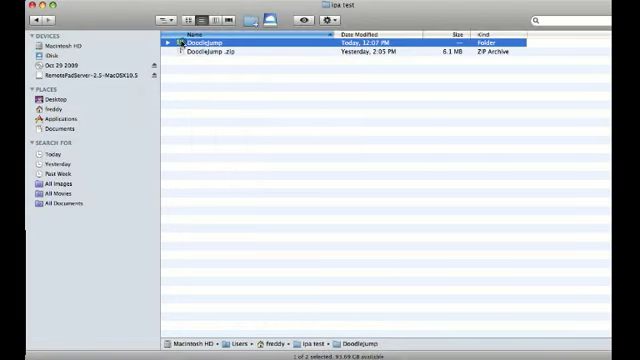
Open DoodleJump > Payload, try launching the DoodleJump app, and dismiss the unsupported-architecture warning
{"action": "double_click", "coordinate": [190, 47]}
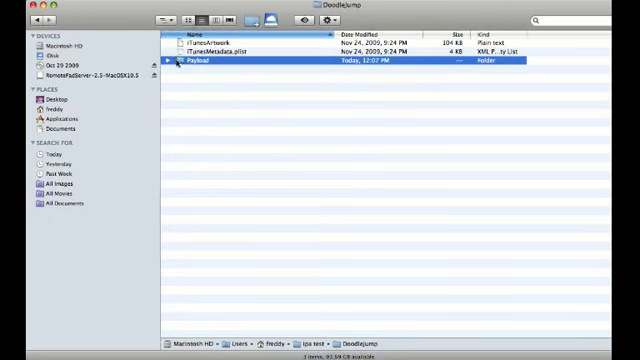
{"action": "double_click", "coordinate": [190, 64]}
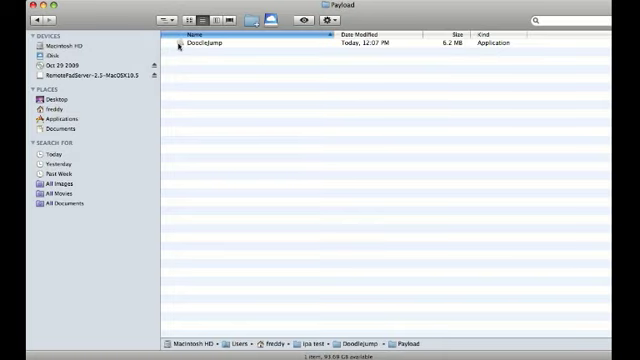
{"action": "double_click", "coordinate": [210, 43]}
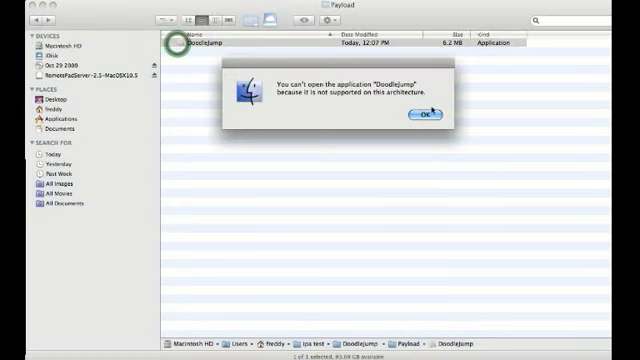
{"action": "left_click", "coordinate": [419, 114]}
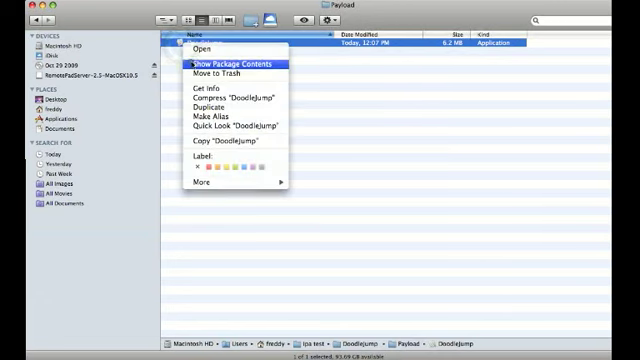
Show the DoodleJump app's package contents and scroll through its files
{"action": "left_click", "coordinate": [235, 56]}
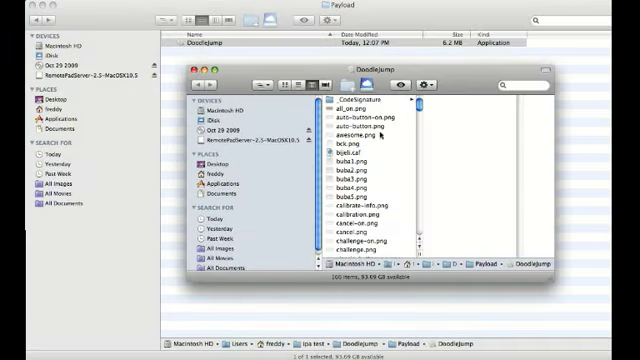
{"action": "scroll", "scroll_direction": "down", "scroll_amount": 3}
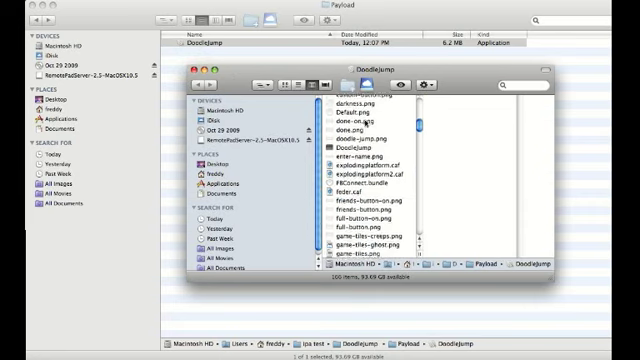
{"action": "scroll", "scroll_direction": "down", "scroll_amount": 3}
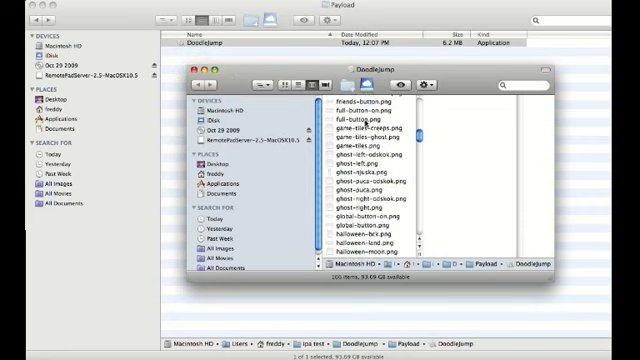
{"action": "scroll", "scroll_direction": "down", "scroll_amount": 3}
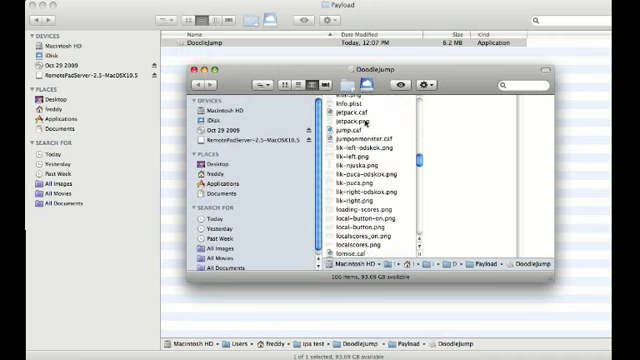
{"action": "scroll", "scroll_direction": "down", "scroll_amount": 3}
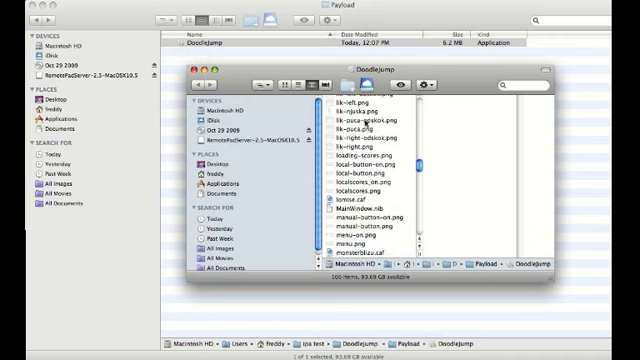
{"action": "scroll", "scroll_direction": "up", "scroll_amount": 3}
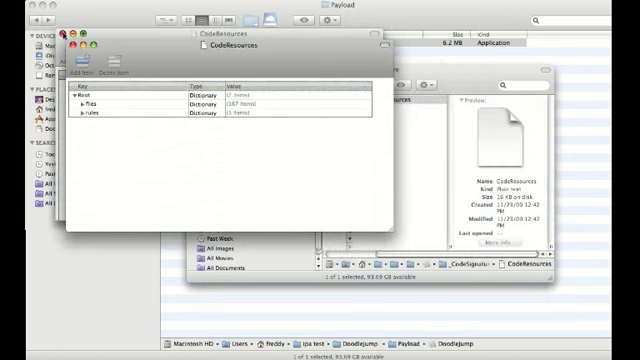
Look over the CodeResources Root dictionary entries, then close Property List Editor
{"action": "left_click", "coordinate": [79, 103]}
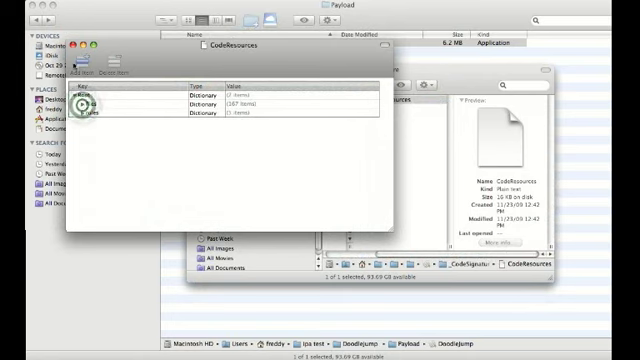
{"action": "left_click", "coordinate": [78, 103]}
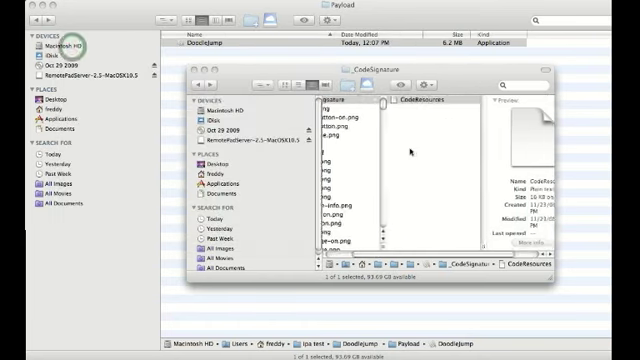
Select bijeli.caf in the package and play it in the Quick Look player
{"action": "left_click", "coordinate": [345, 147]}
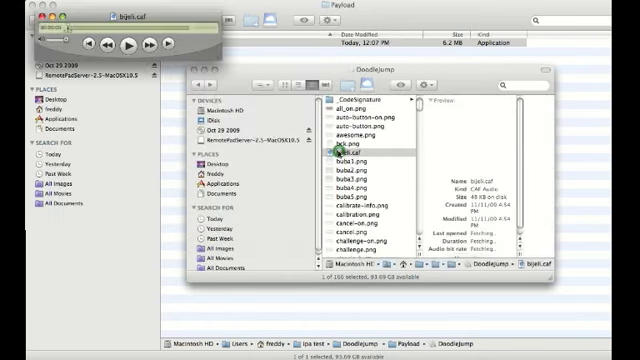
{"action": "left_click", "coordinate": [350, 150]}
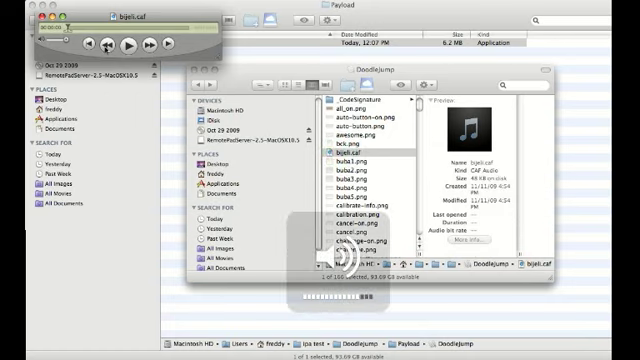
{"action": "left_click", "coordinate": [128, 42]}
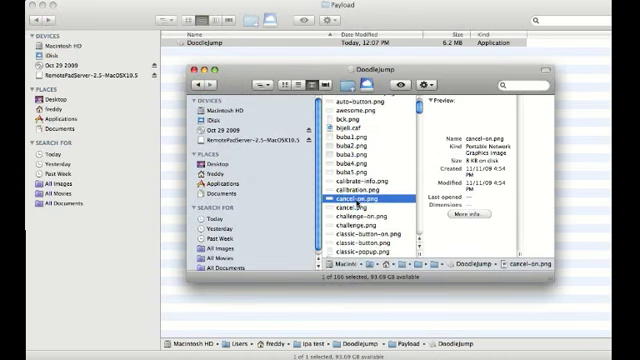
Preview hs-global.png, today_on.png and Info.plist in the package column
{"action": "scroll", "scroll_direction": "down", "scroll_amount": 3}
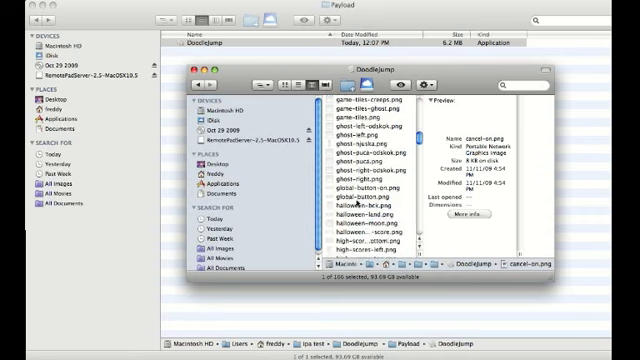
{"action": "scroll", "scroll_direction": "down", "scroll_amount": 3}
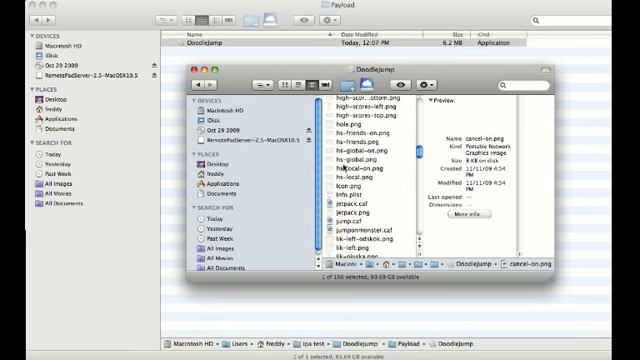
{"action": "left_click", "coordinate": [355, 161]}
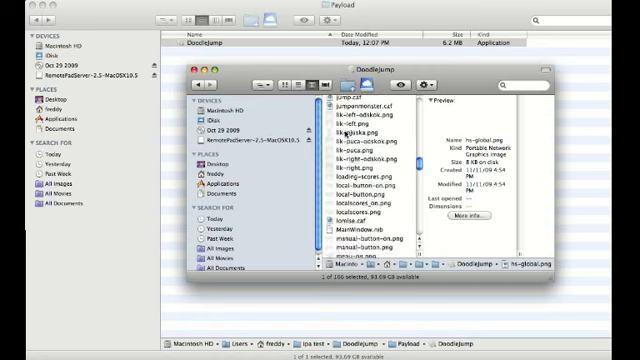
{"action": "scroll", "scroll_direction": "down", "scroll_amount": 3}
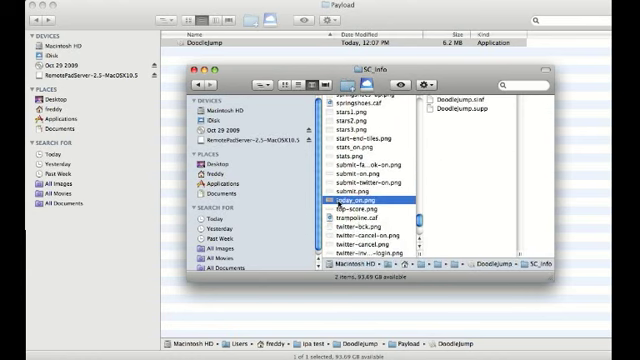
{"action": "left_click", "coordinate": [365, 191]}
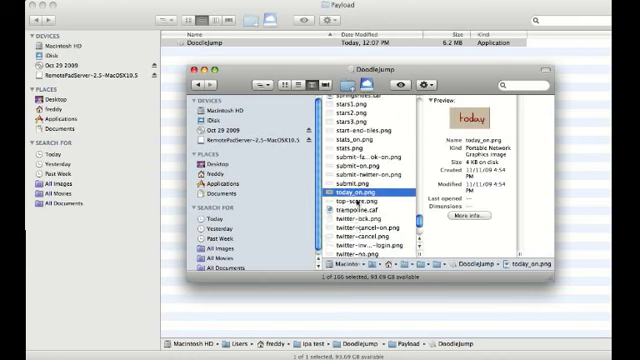
{"action": "scroll", "scroll_direction": "down", "scroll_amount": 3}
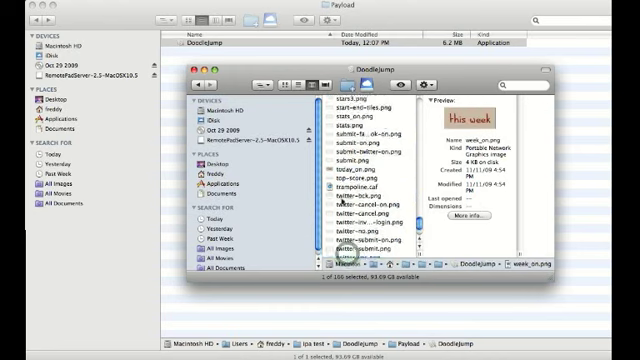
{"action": "scroll", "scroll_direction": "up", "scroll_amount": 3}
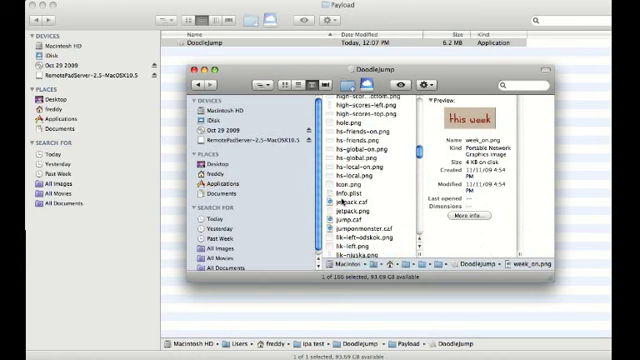
{"action": "left_click", "coordinate": [348, 191]}
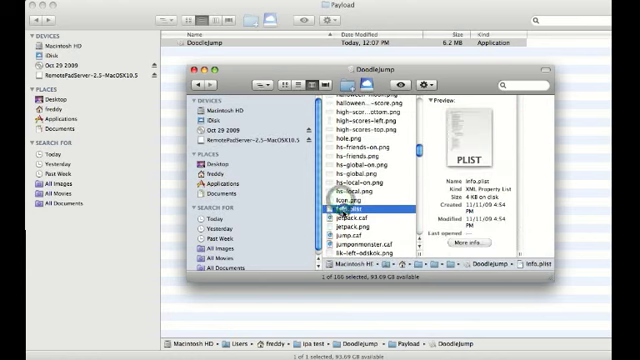
{"action": "scroll", "scroll_direction": "up", "scroll_amount": 3}
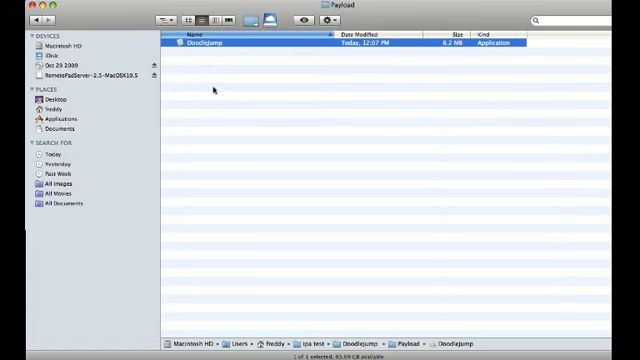
{"action": "mouse_move", "coordinate": [223, 112]}
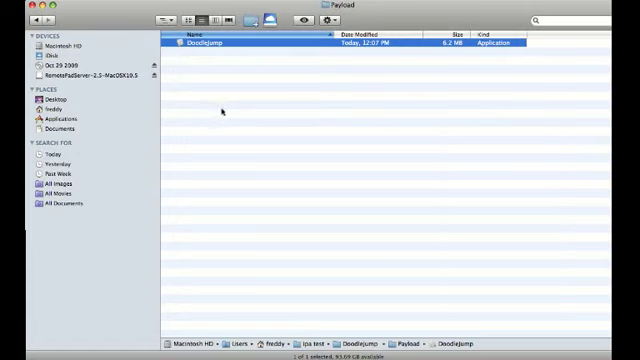
{"action": "mouse_move", "coordinate": [265, 107]}
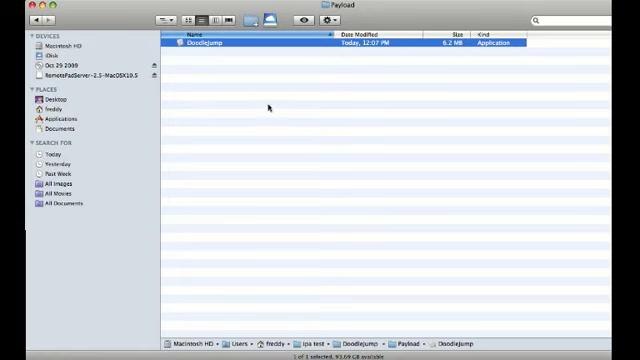